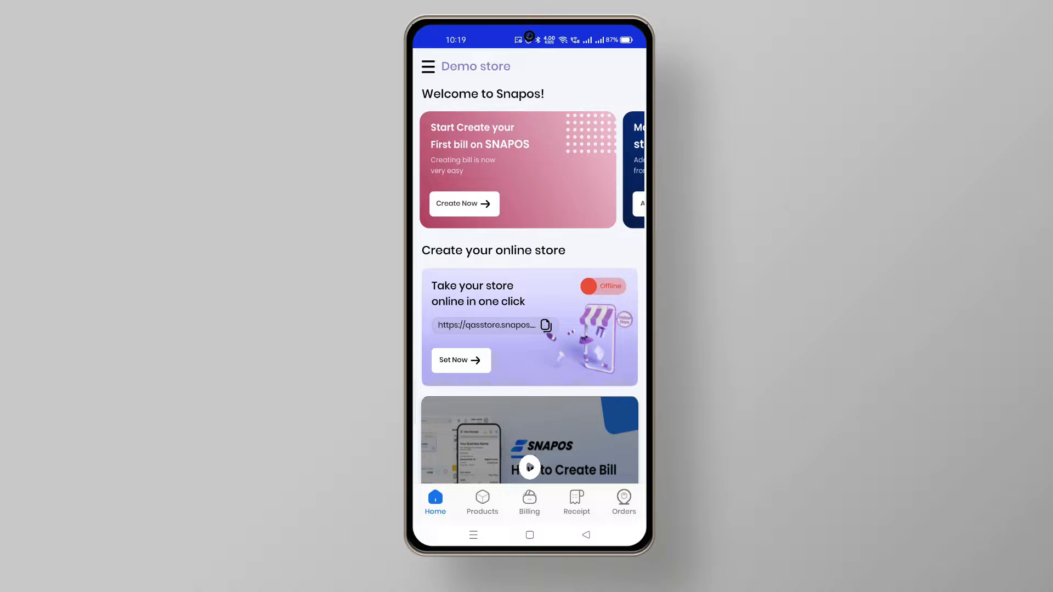
Step: Start a new bill from the Home screen's Create Now option
click(529, 503)
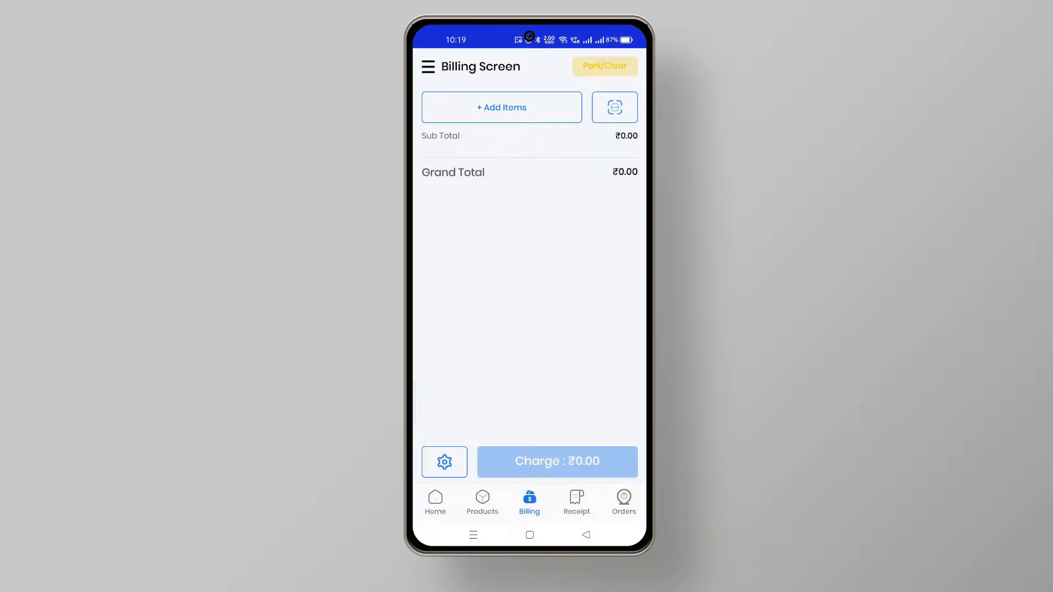
Step: Add 2 kg red apple from Fruits, scan 1 kg orange, and proceed to charge ₹642
click(500, 107)
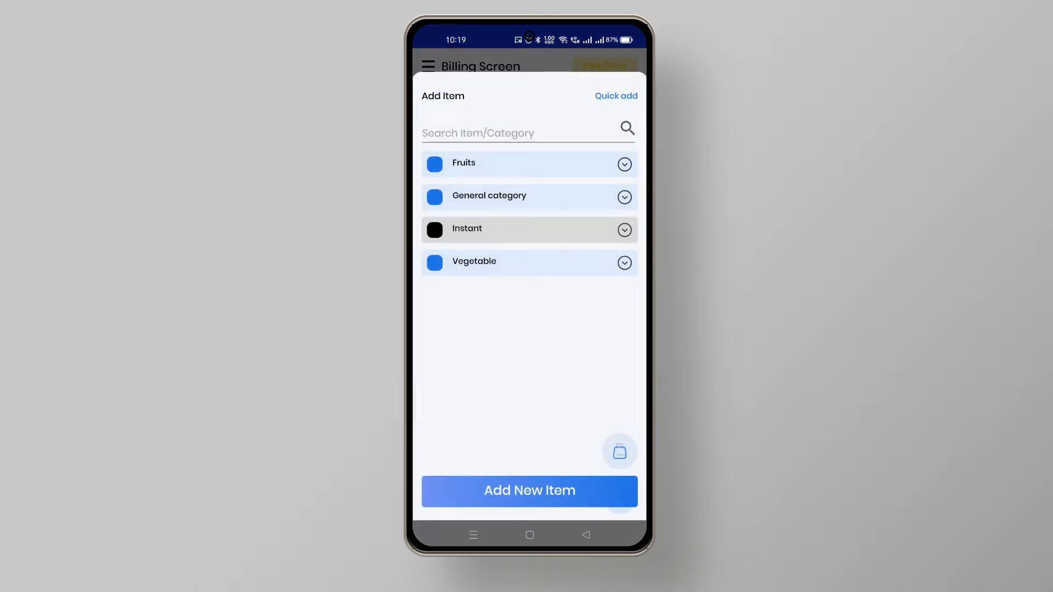
click(623, 164)
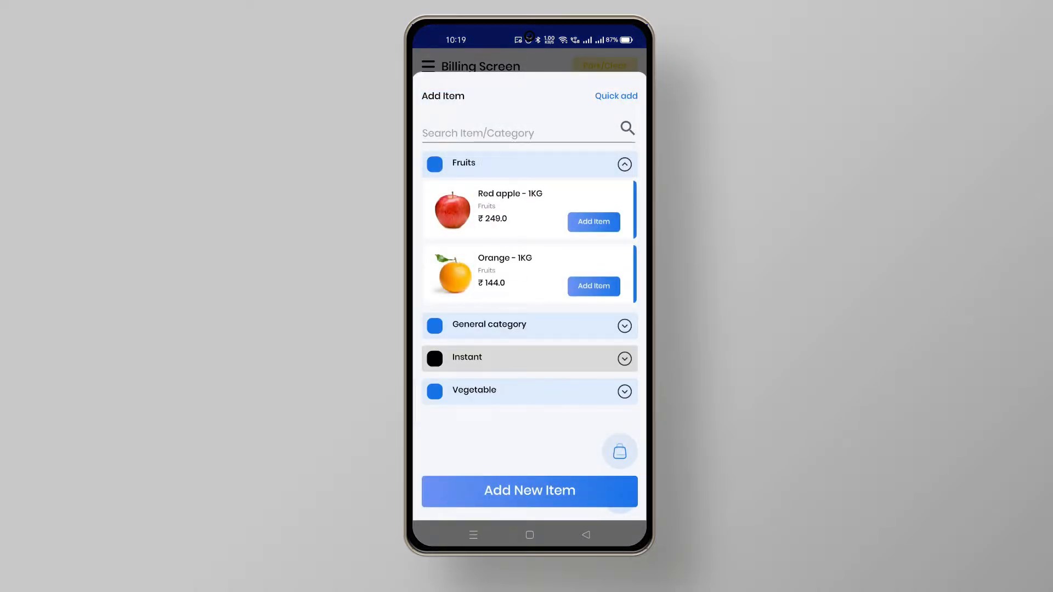
click(593, 222)
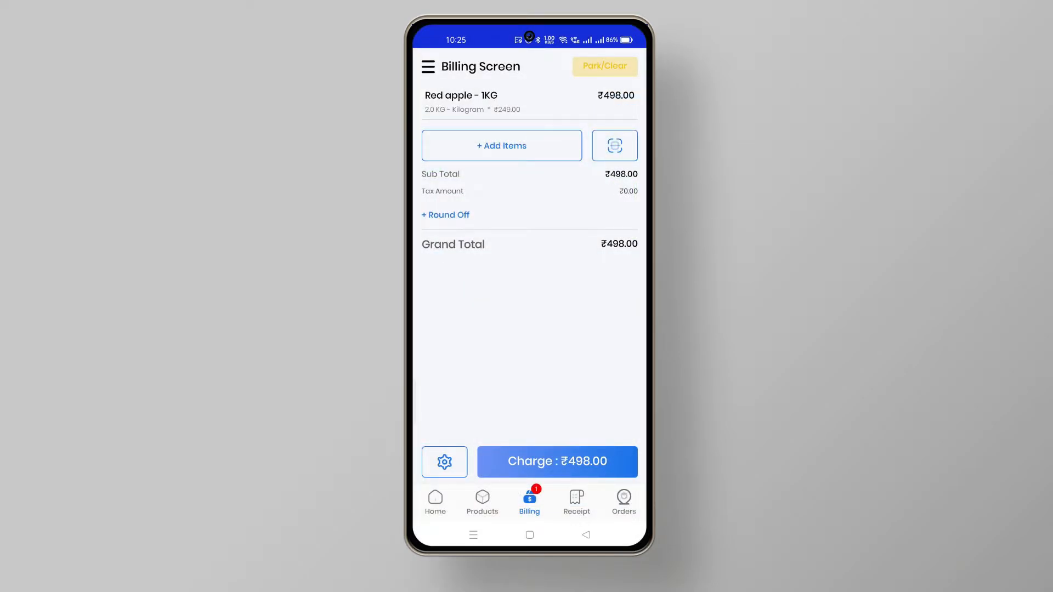
click(613, 145)
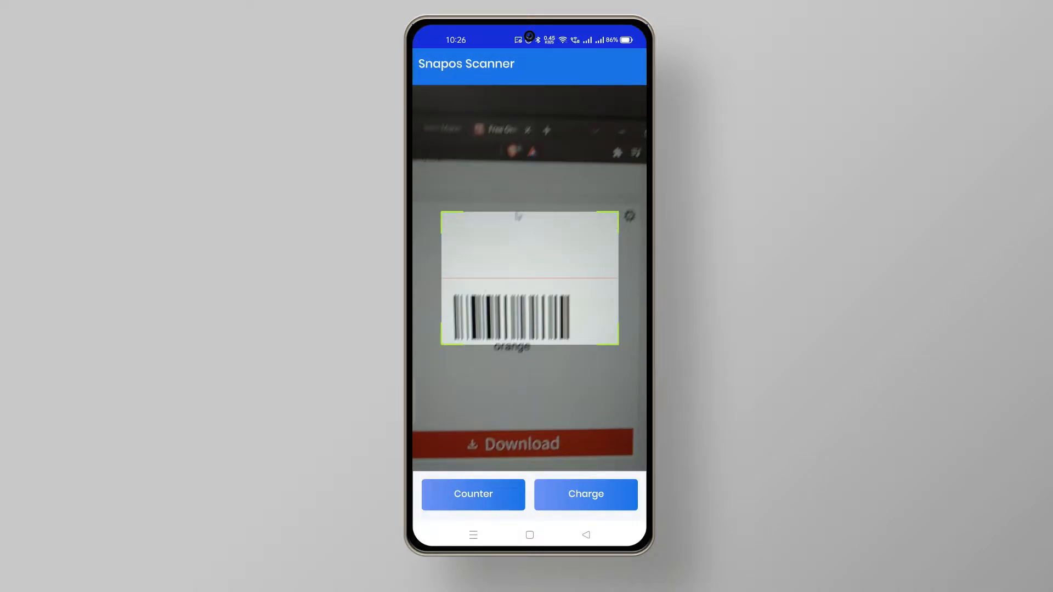
click(584, 494)
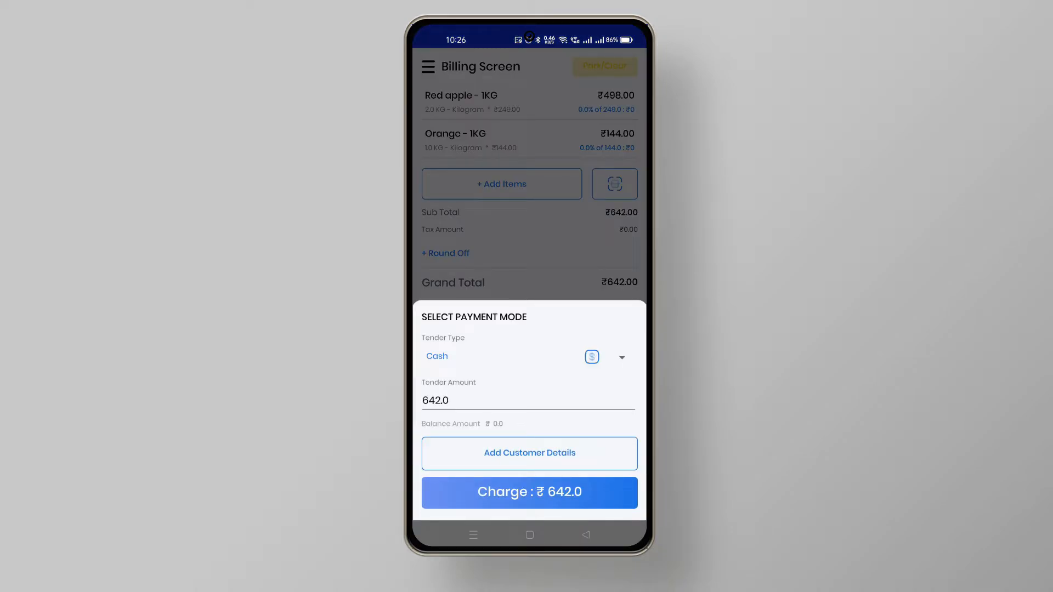
Step: Skip customer details and charge the ₹642 cash sale, producing receipt INV-0002
click(530, 452)
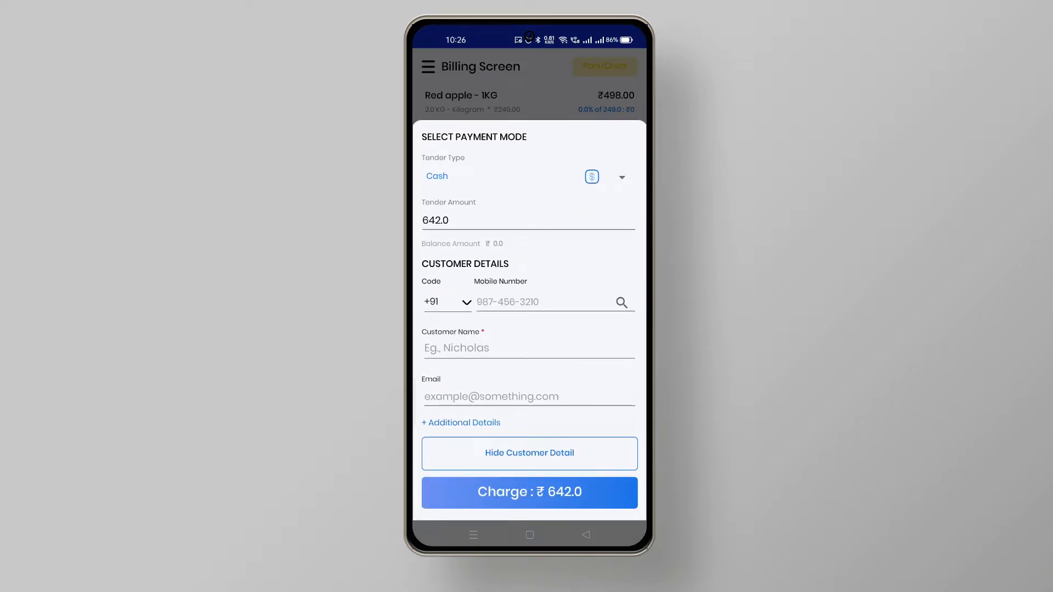
click(529, 452)
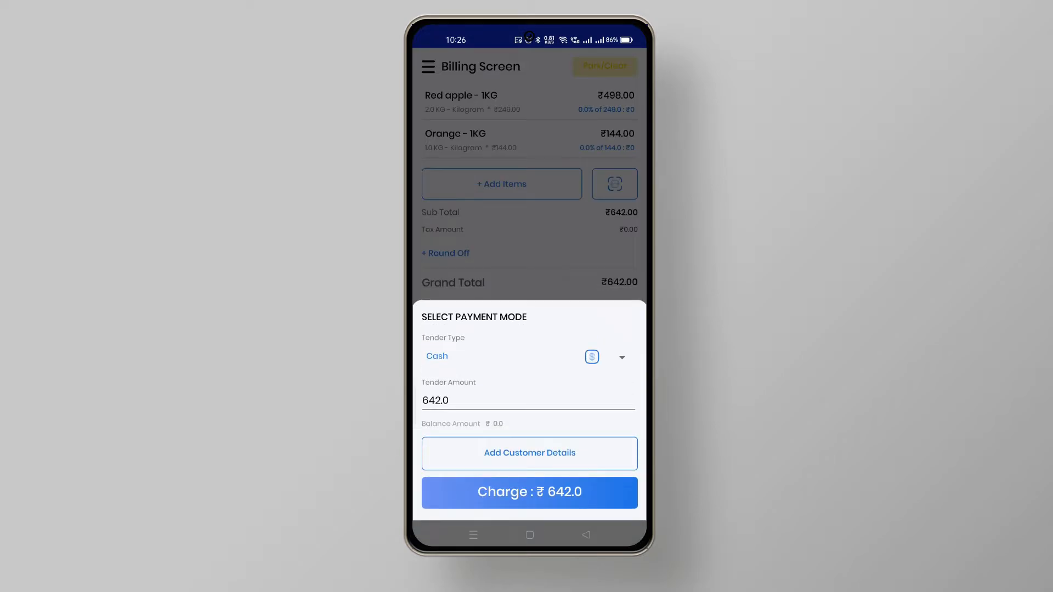
click(528, 492)
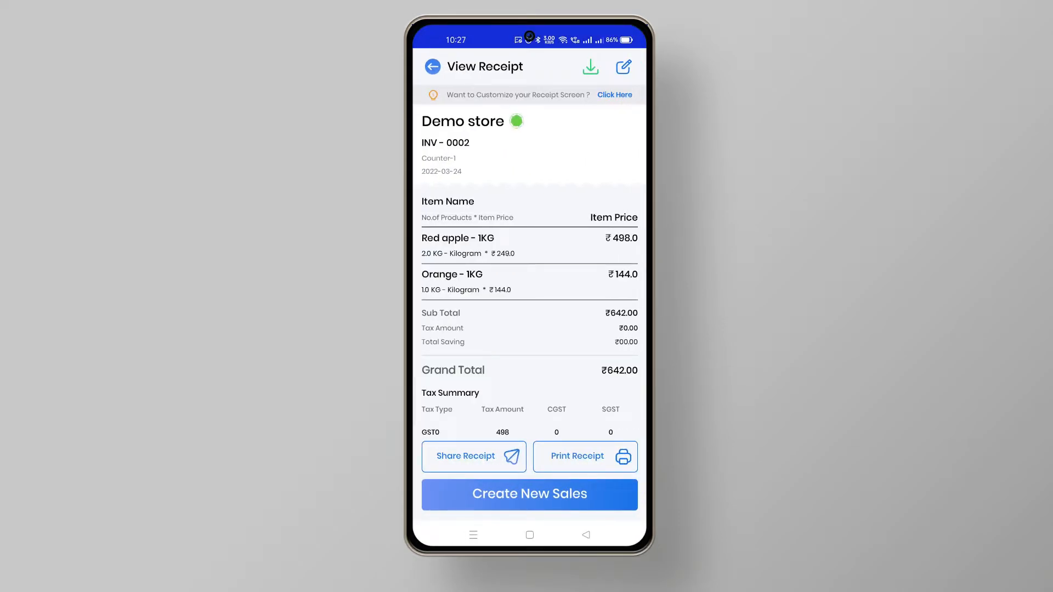
Step: Open the print preview of receipt INV-0002 for the RAWBT Bluetooth printer, one copy
click(473, 456)
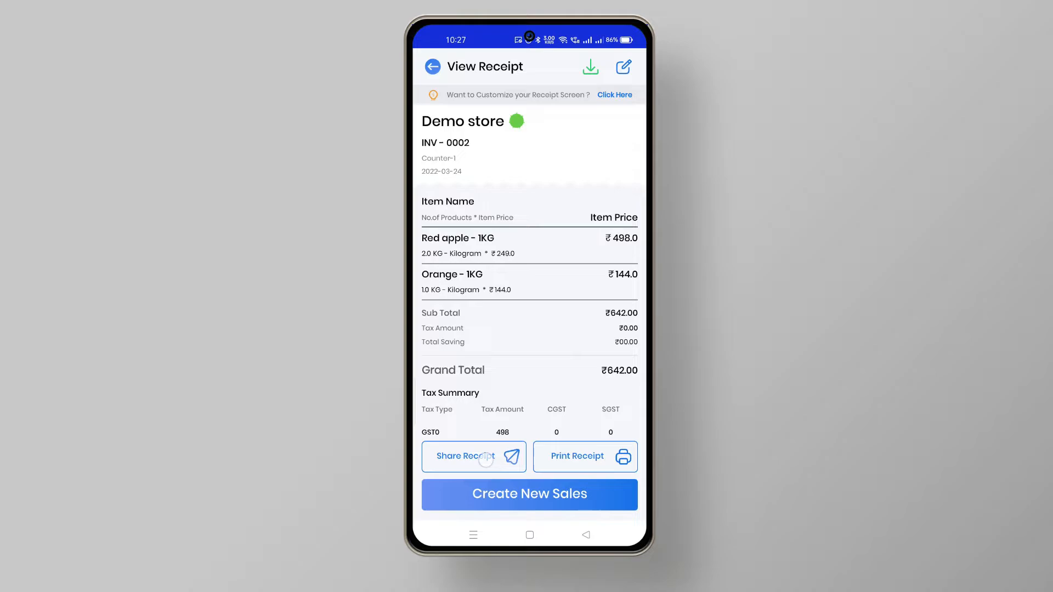
click(465, 456)
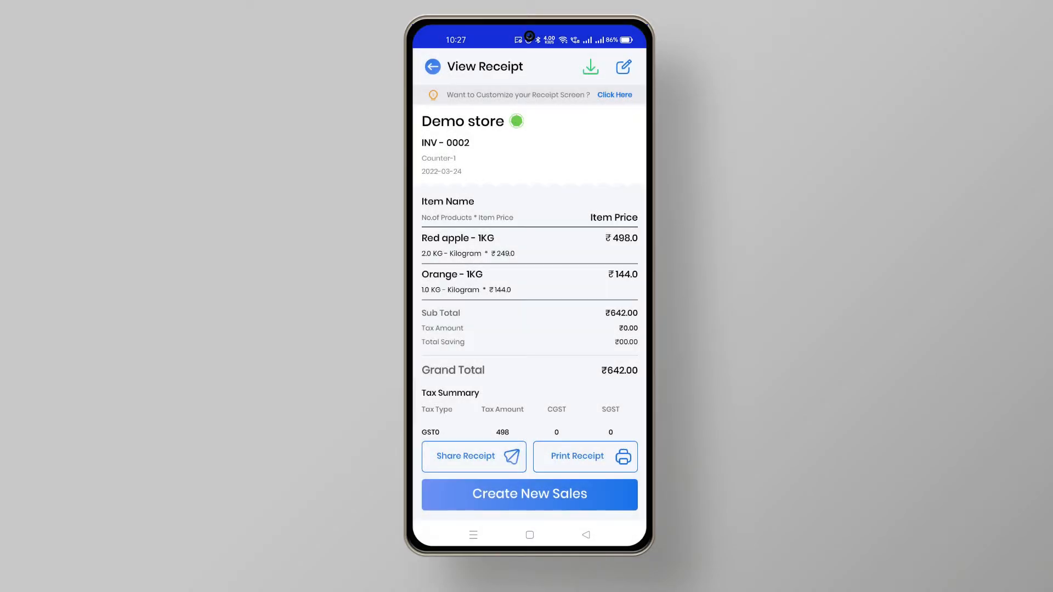
click(575, 455)
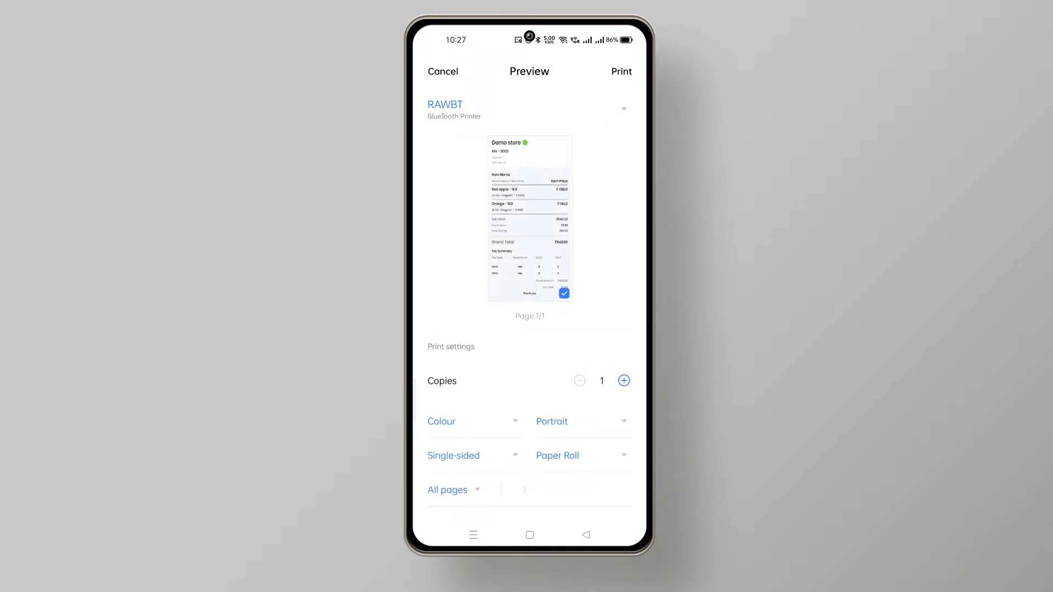
Step: Print the receipt in Black & White
click(582, 455)
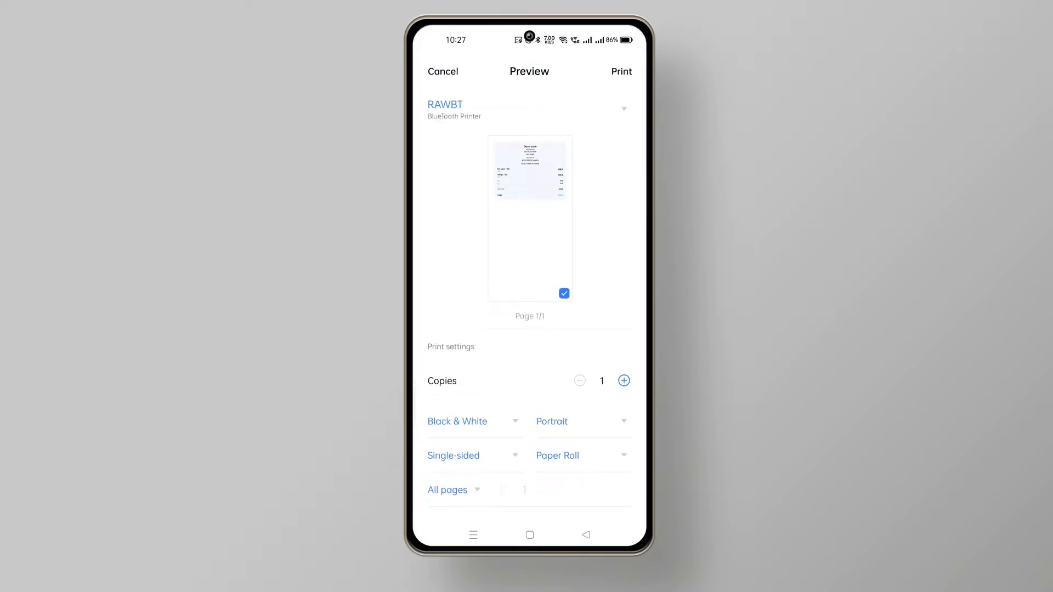
click(442, 72)
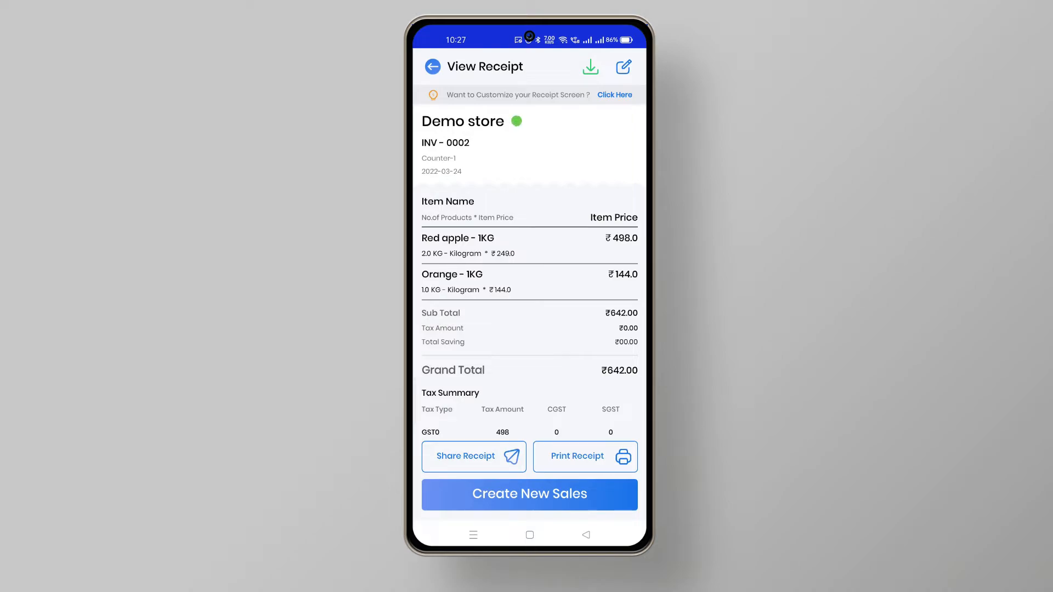
Step: Start a new sale, go to the receipts list, and reopen receipt INV-0002 (₹642.00)
click(529, 494)
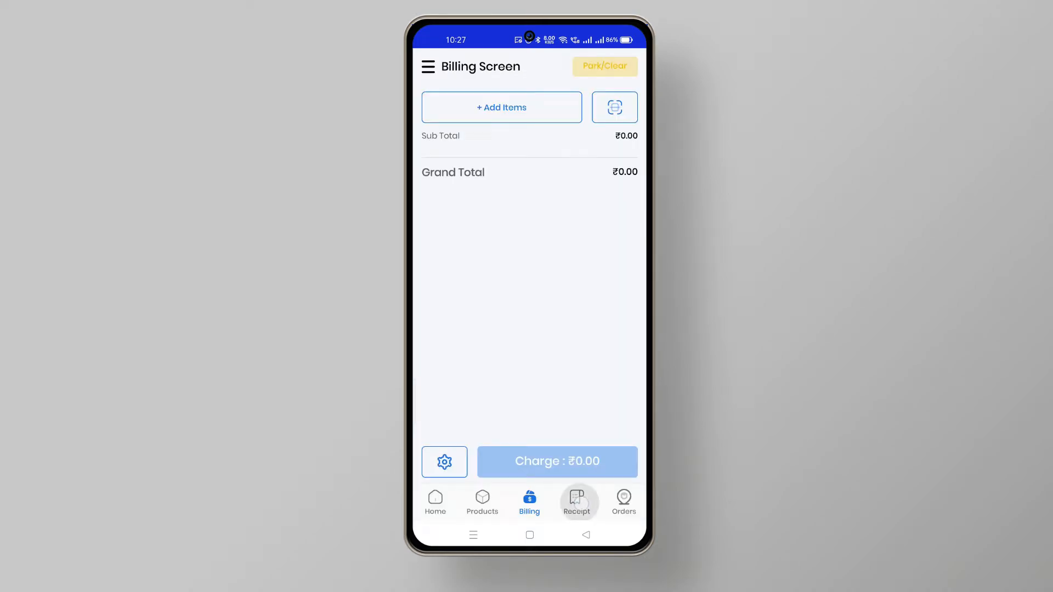
click(576, 502)
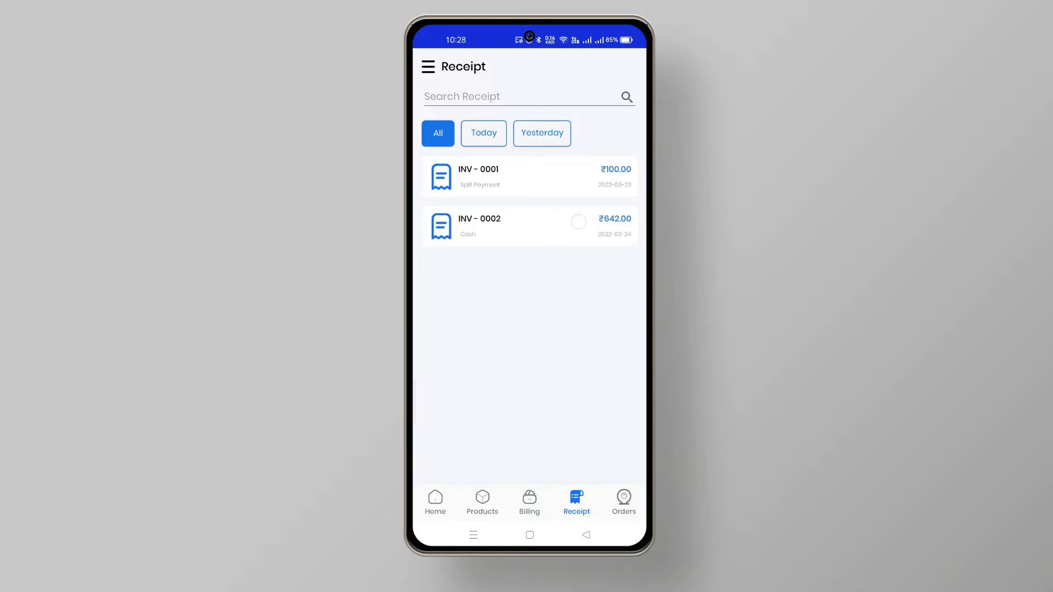
click(529, 226)
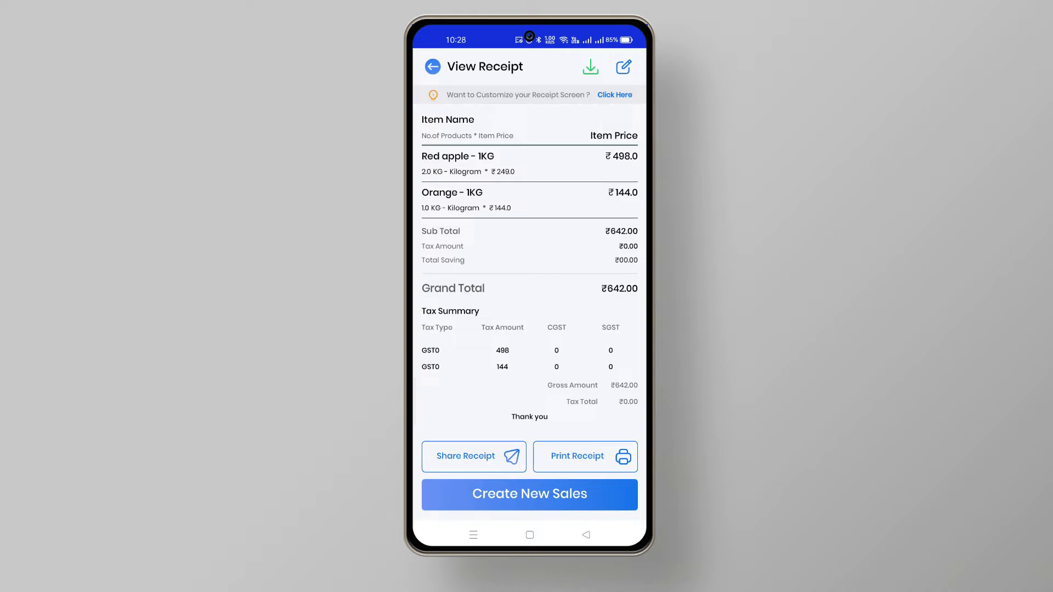
Step: Scroll through receipt INV-0002 and open its receipt customization settings
scroll(down, 3)
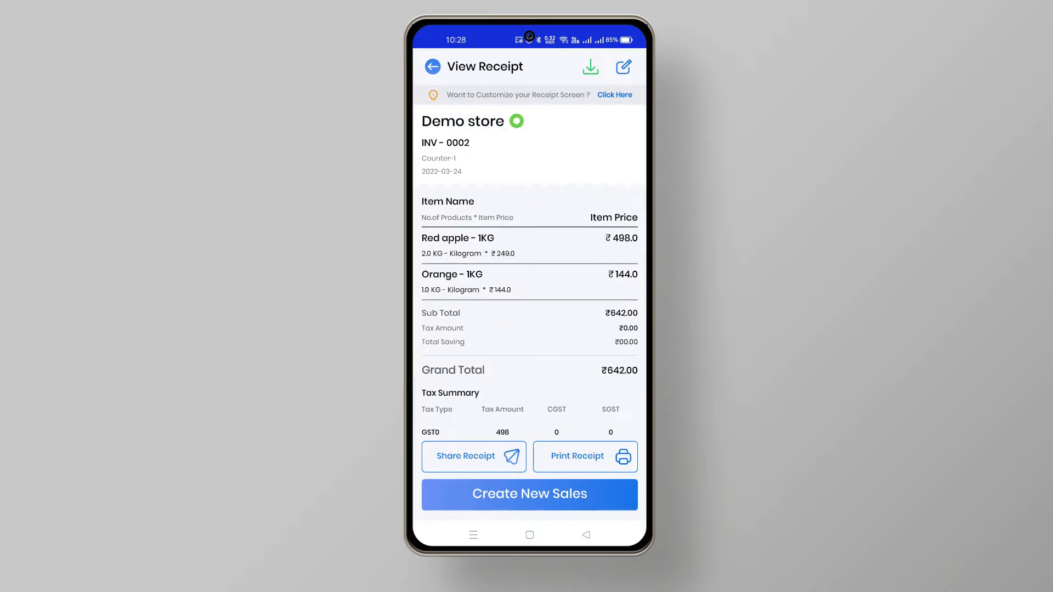
click(623, 66)
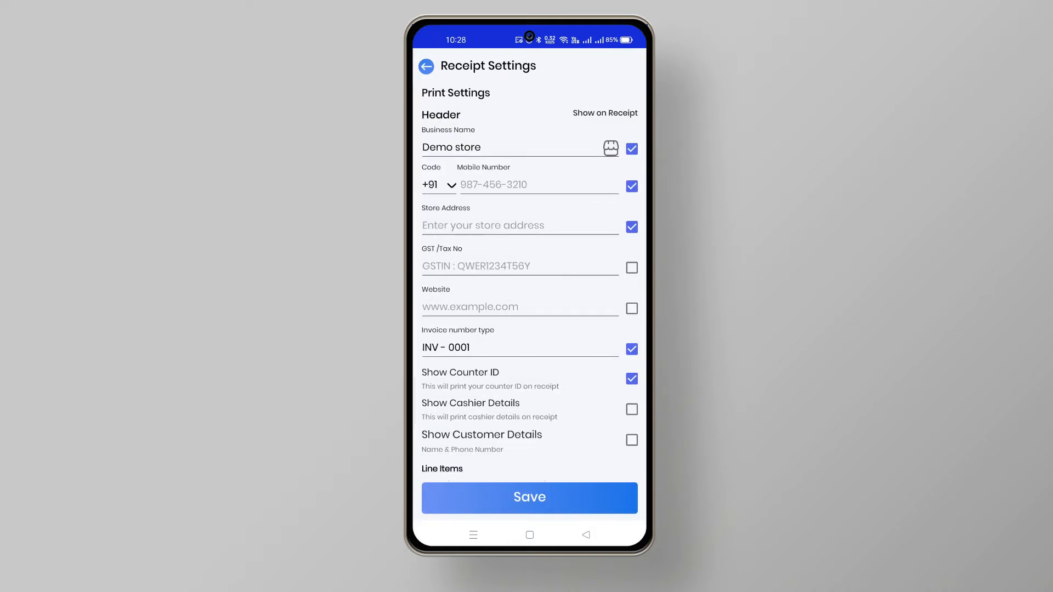
Step: Enter header text 'Sample', set website Demostore.Com and invoice type BIL-0001, and save
scroll(down, 3)
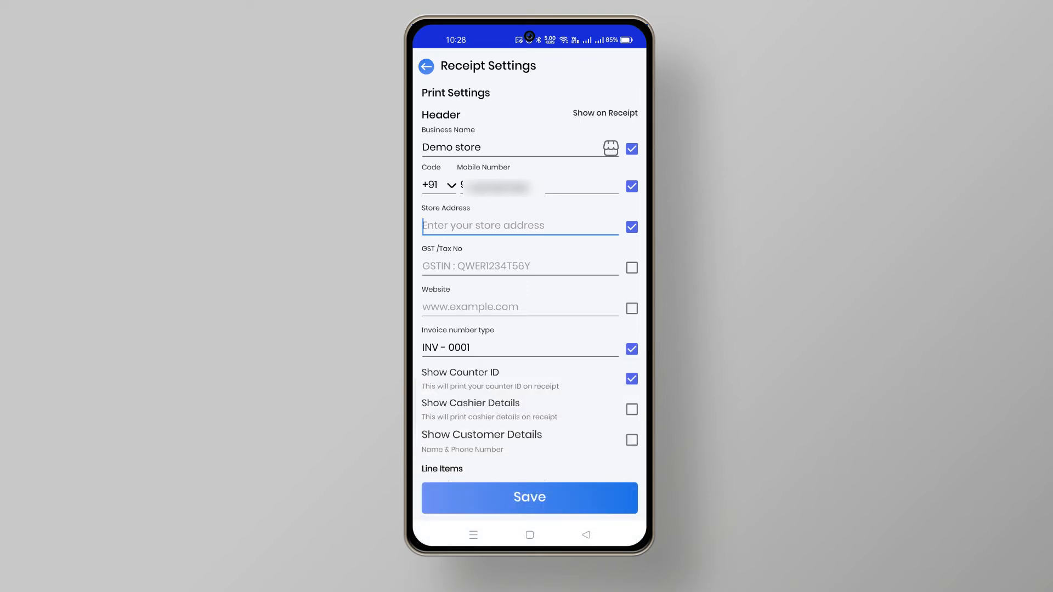
text(Sample)
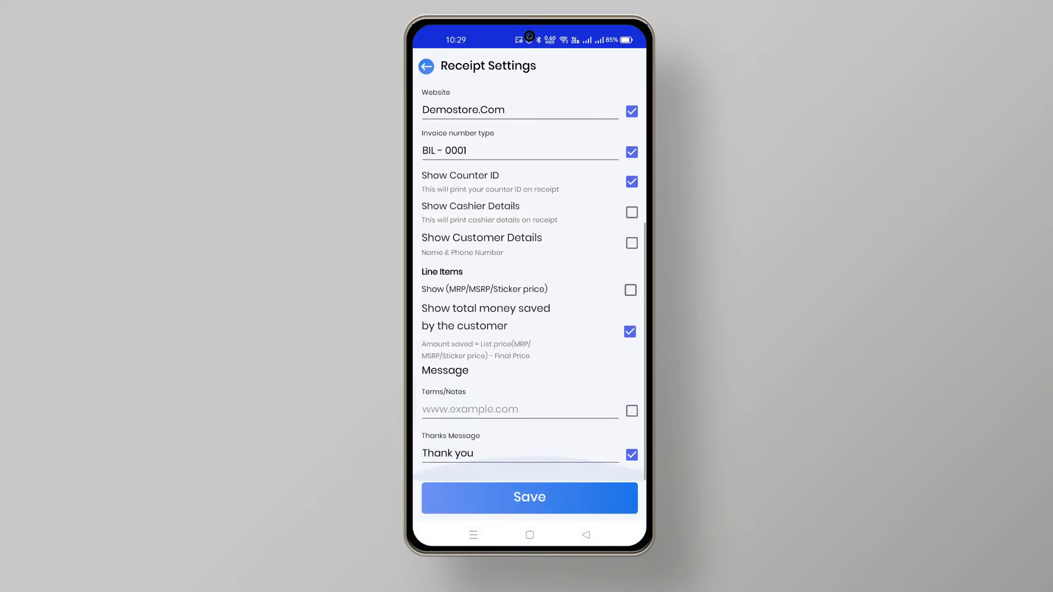
click(529, 497)
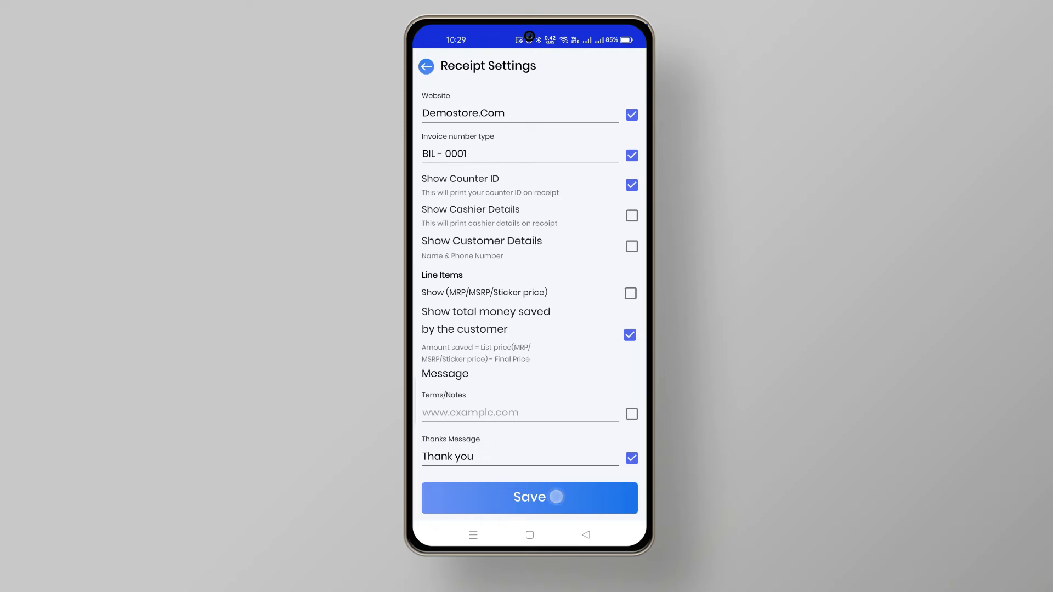
click(529, 498)
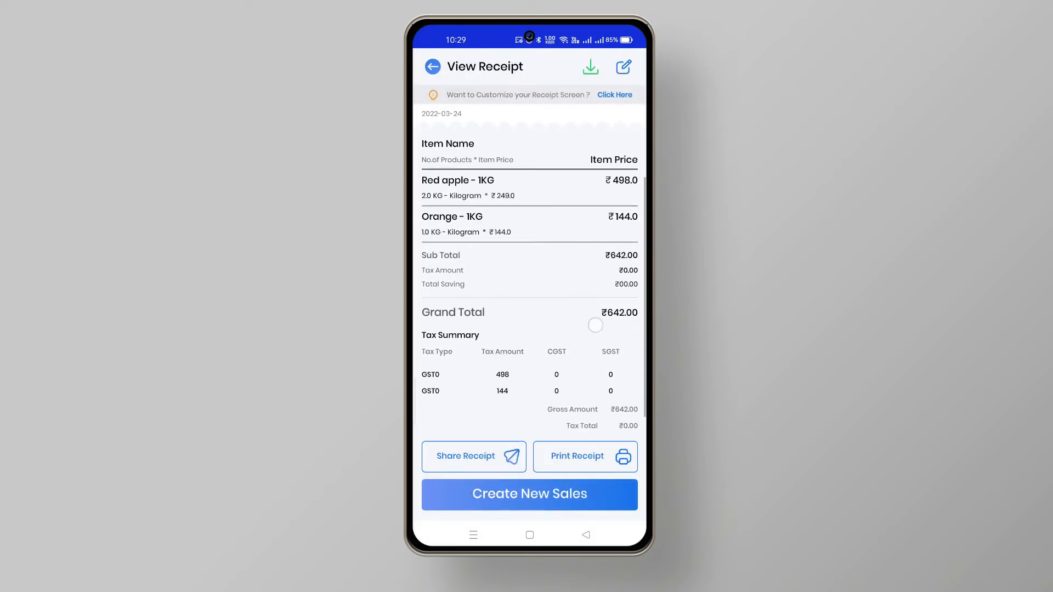
scroll(up, 3)
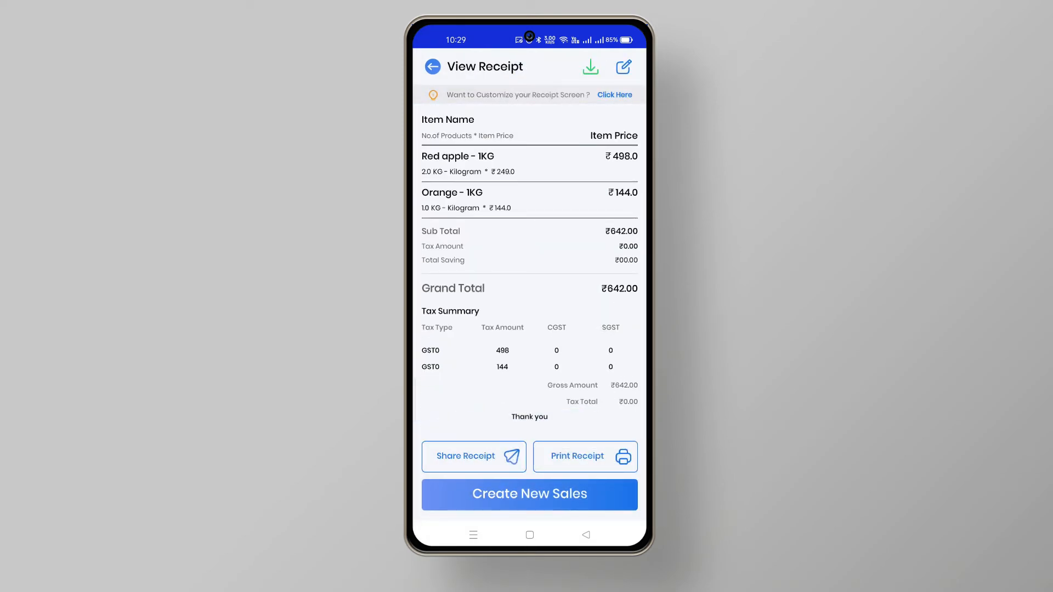